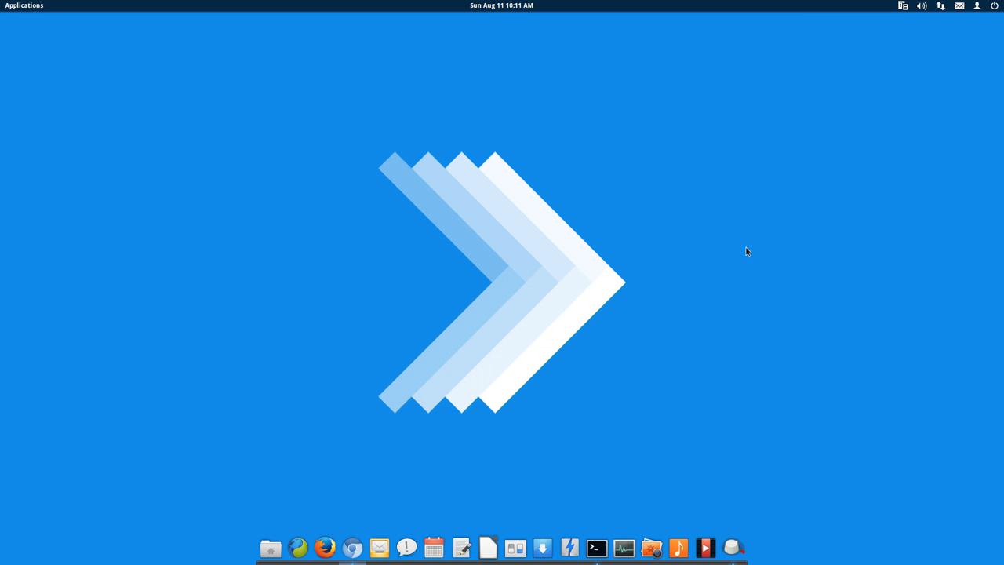
Step: Open the elementary OS site in Chromium, set the Luna price to $0.00, and scroll the features
click(325, 547)
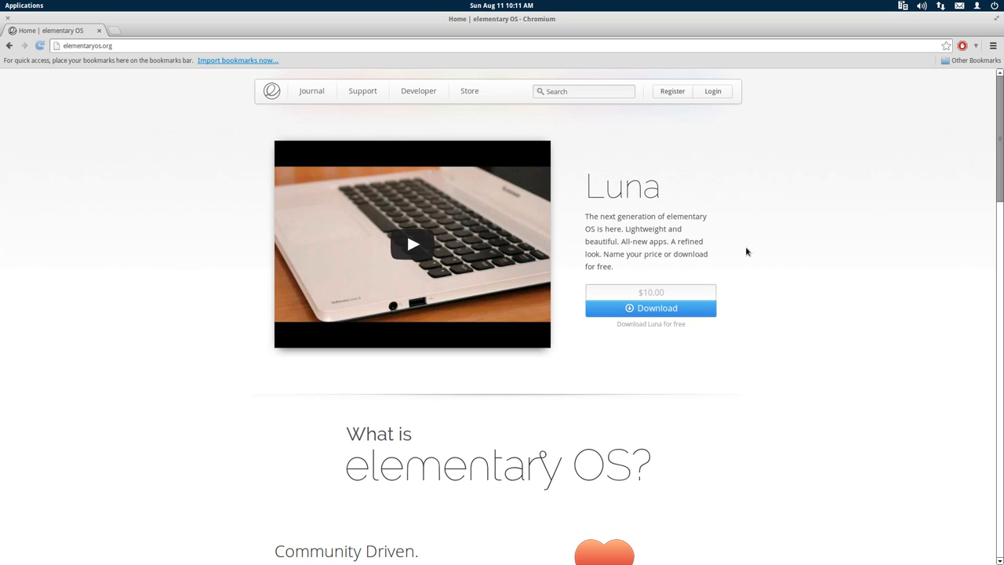
mouse_move(350, 215)
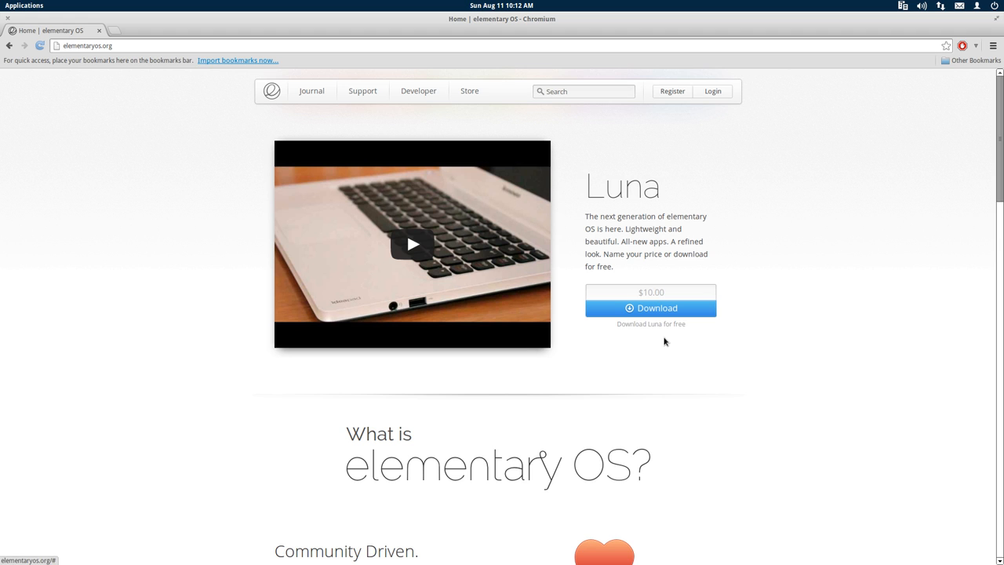
click(650, 308)
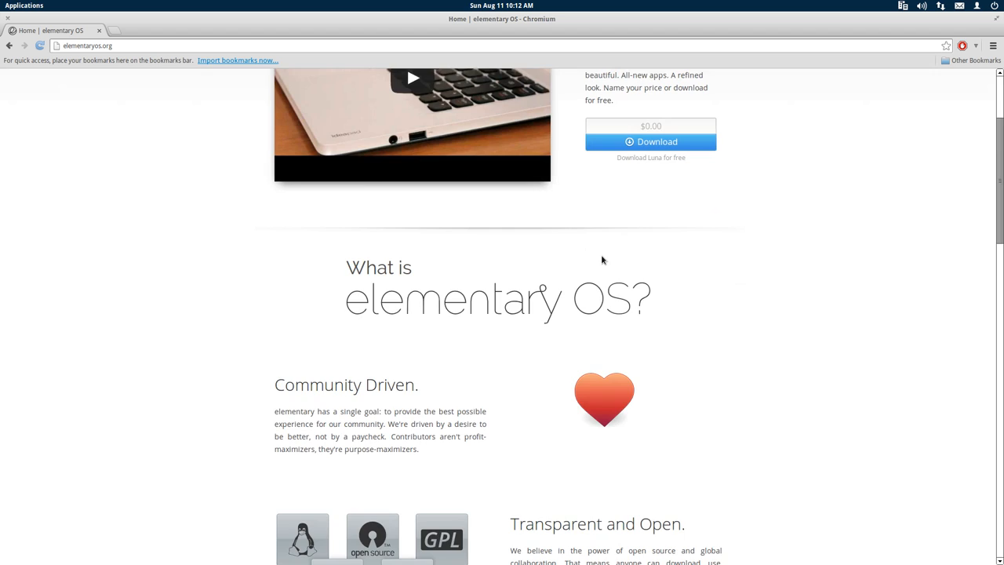
scroll(down, 3)
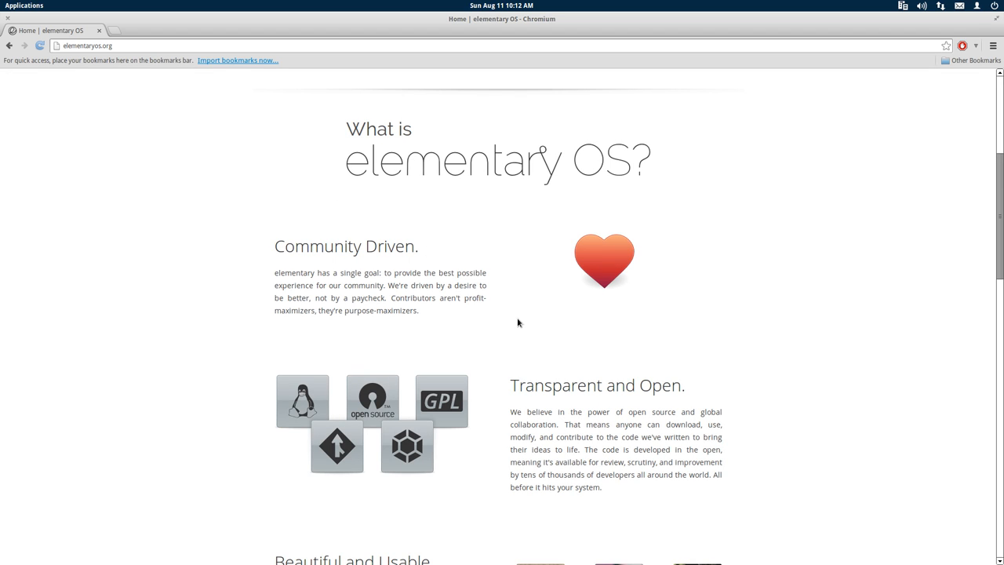
mouse_move(217, 206)
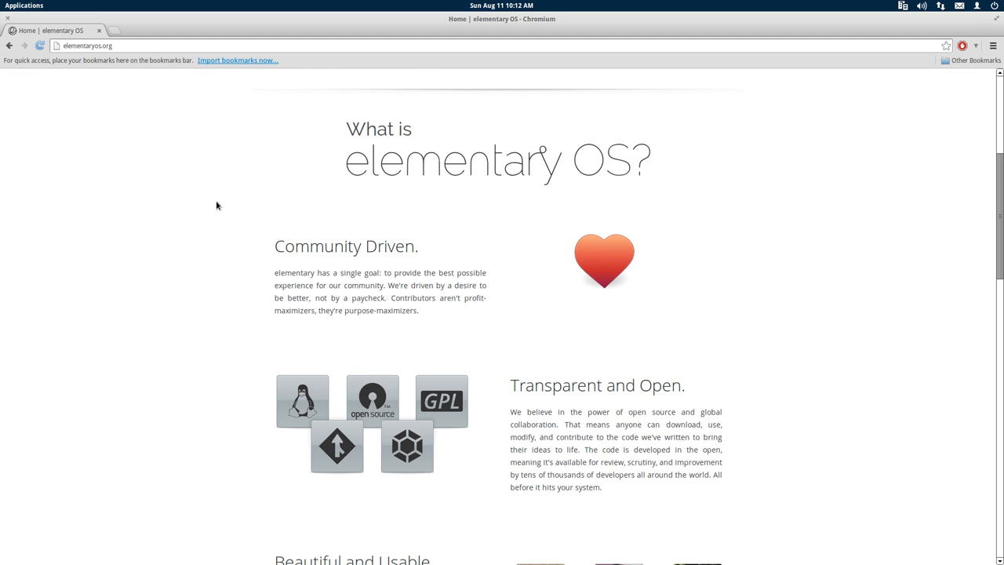
scroll(down, 3)
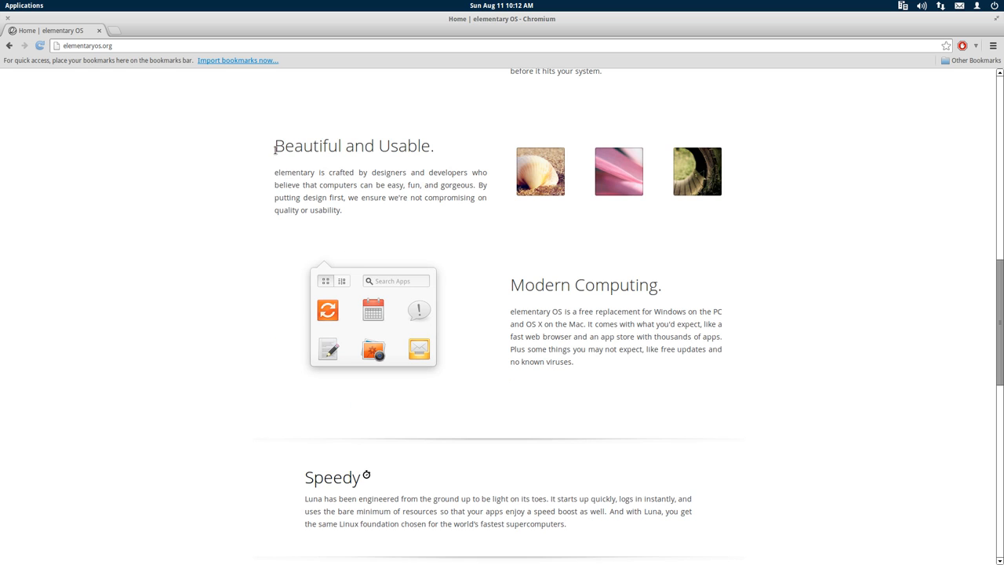
mouse_move(510, 269)
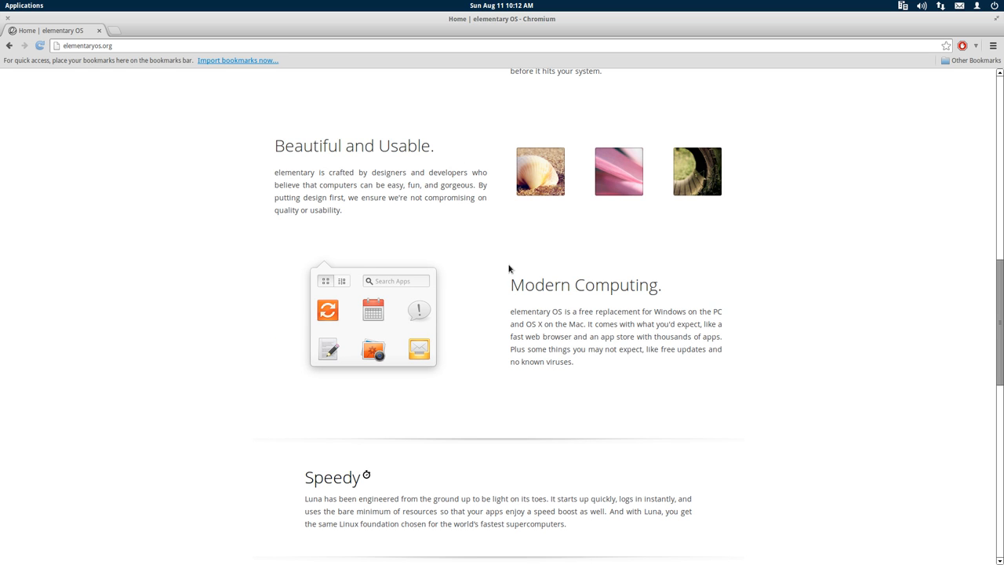
scroll(down, 3)
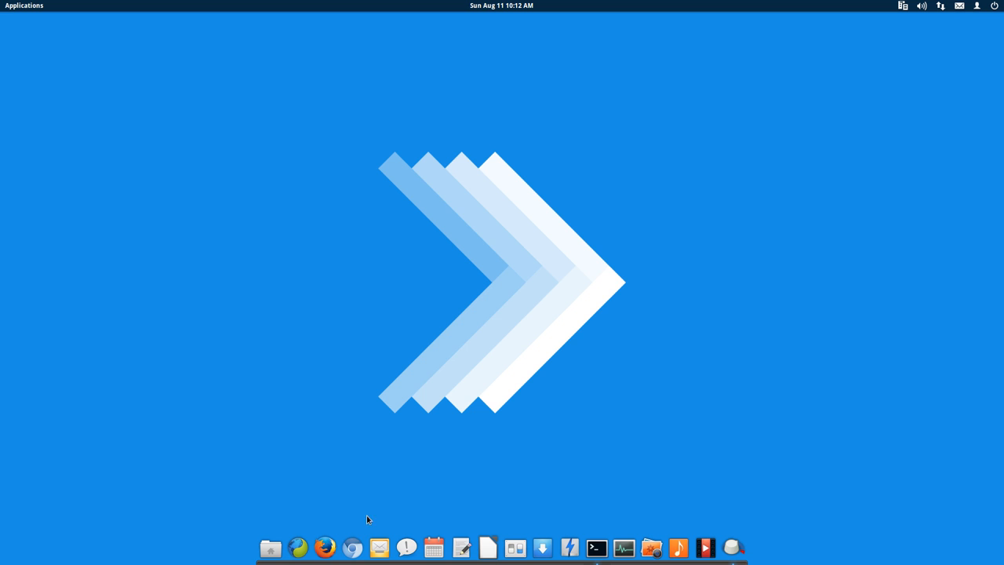
mouse_move(406, 548)
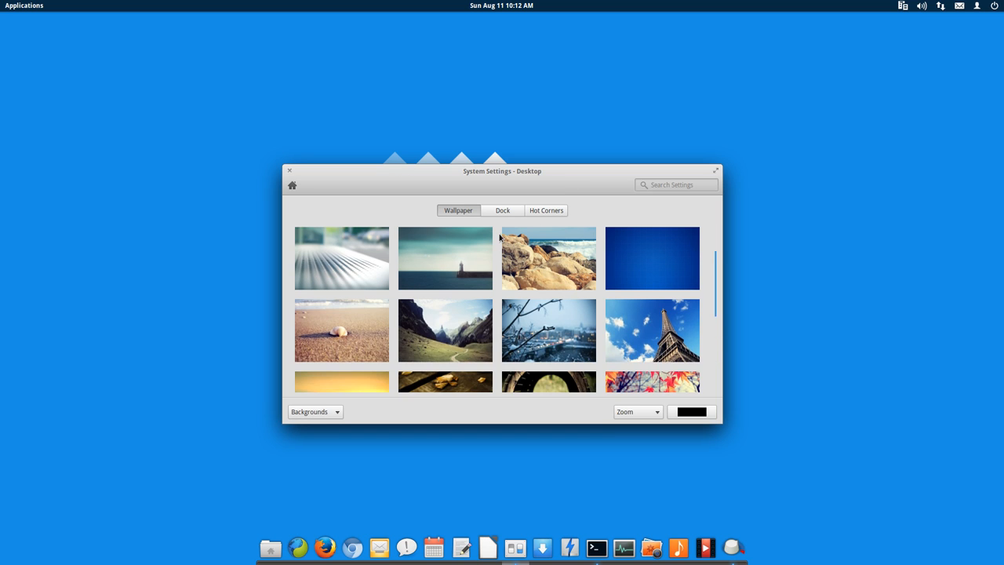
Step: View the Dock settings, then open the Hot Corners top-left corner action dropdown
click(502, 209)
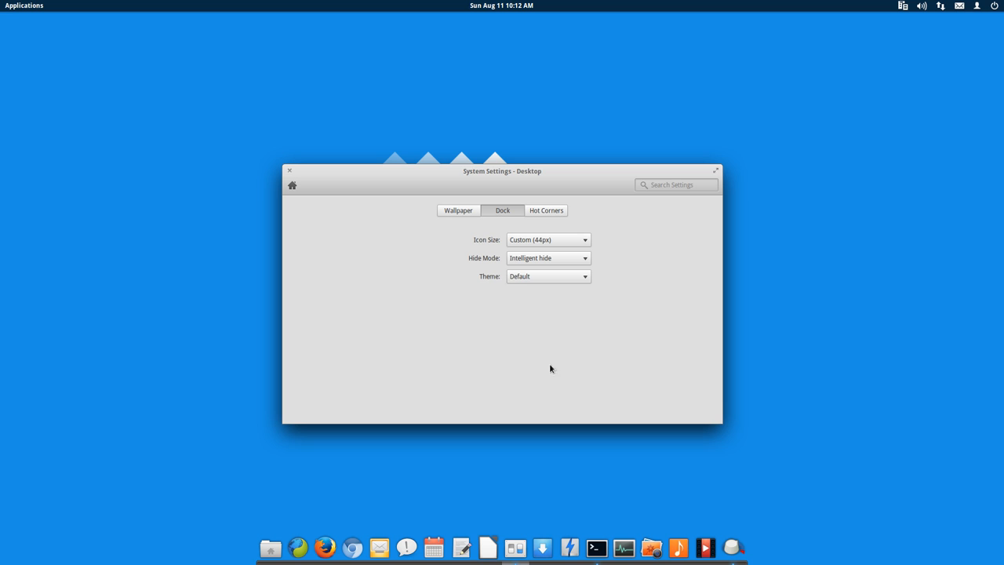
mouse_move(569, 412)
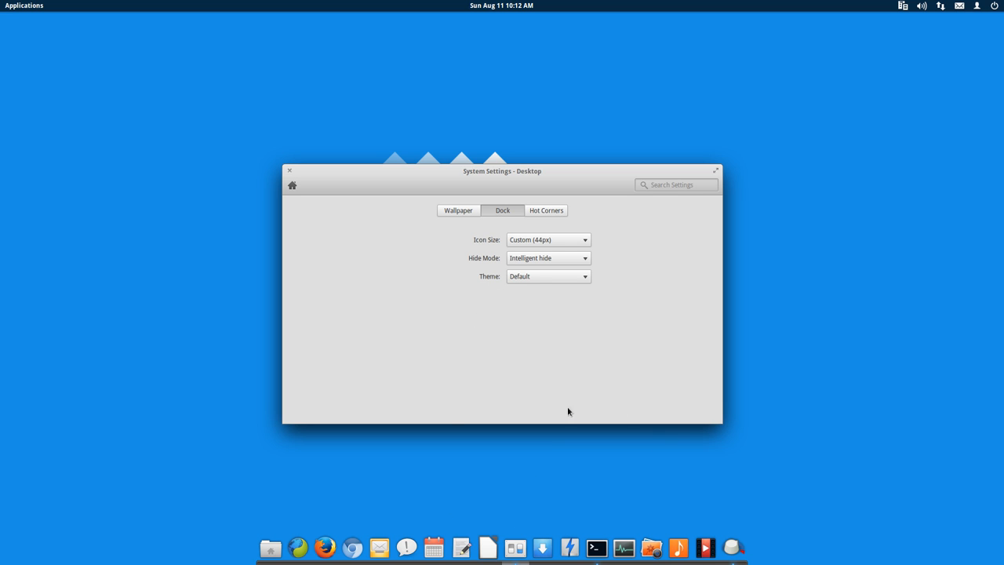
click(547, 210)
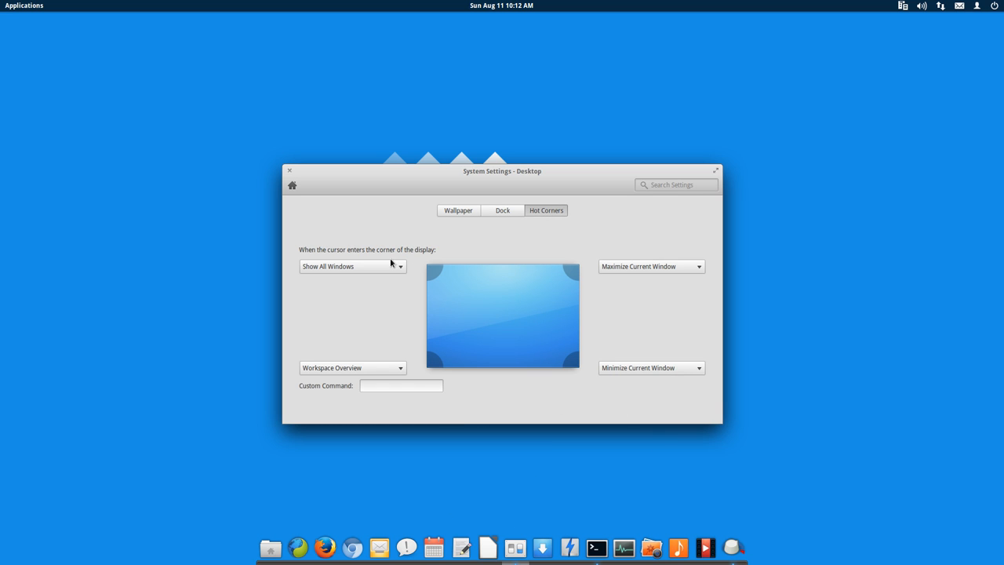
click(351, 266)
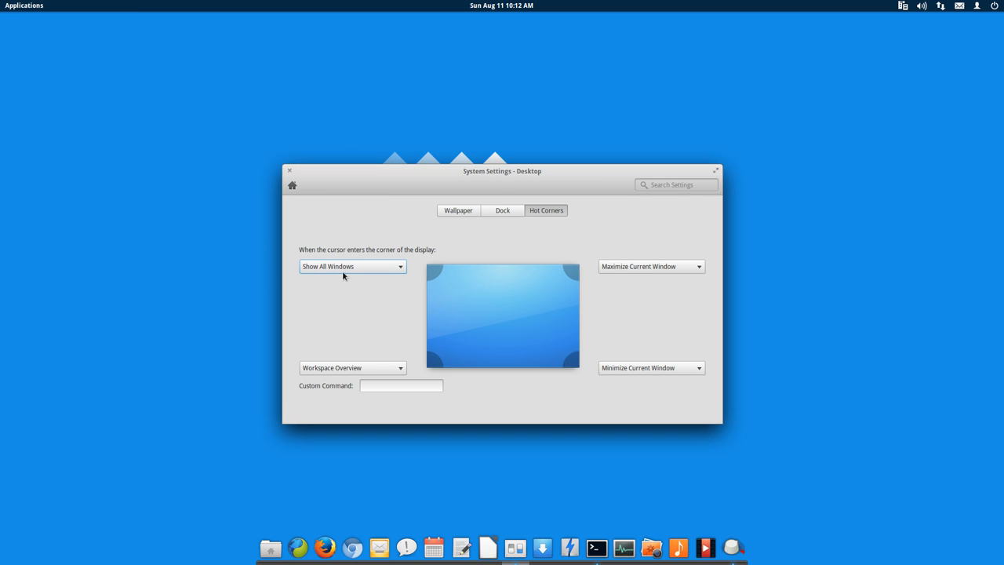
mouse_move(111, 85)
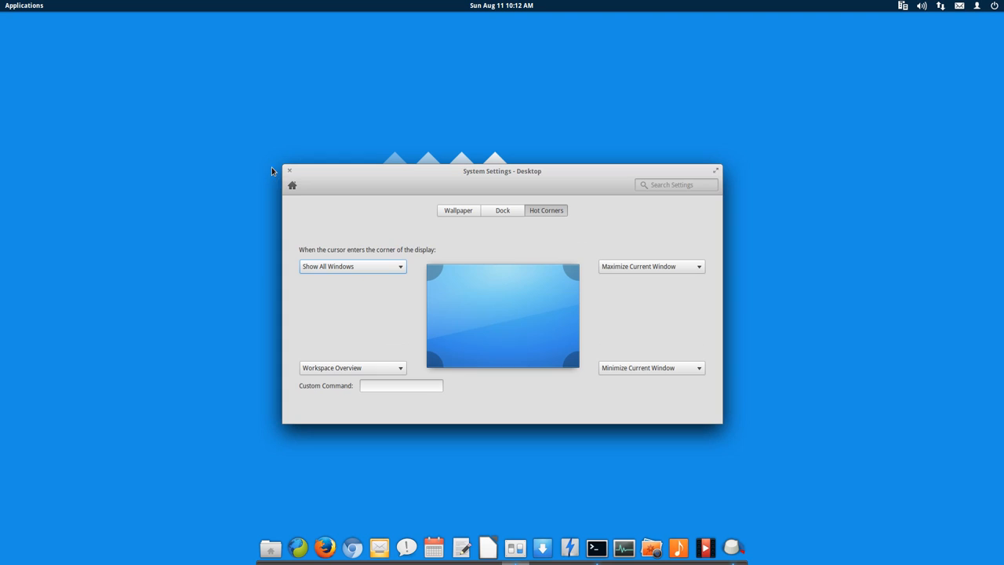
Step: Return to the settings category overview, scroll through it, and close System Settings
click(291, 185)
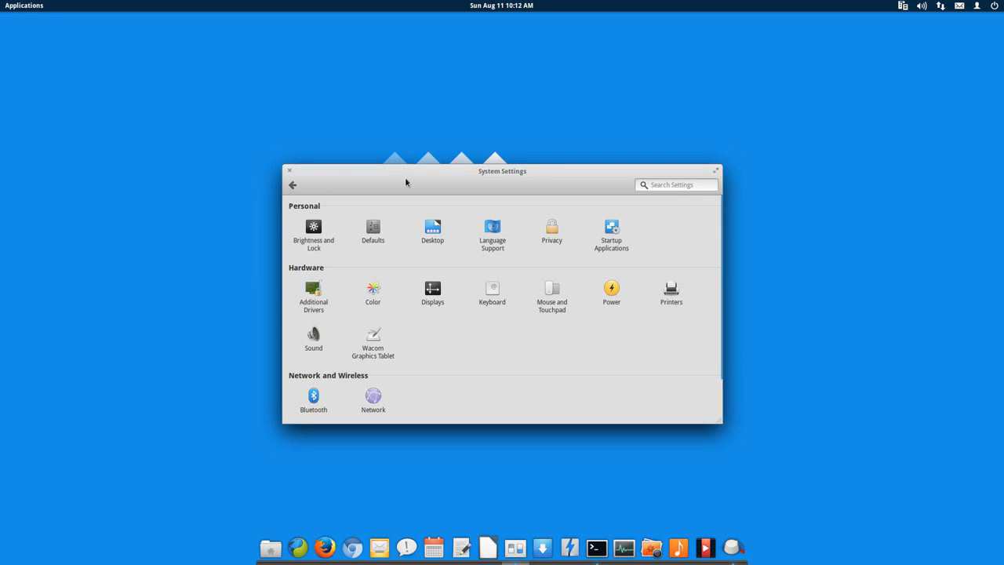
scroll(down, 3)
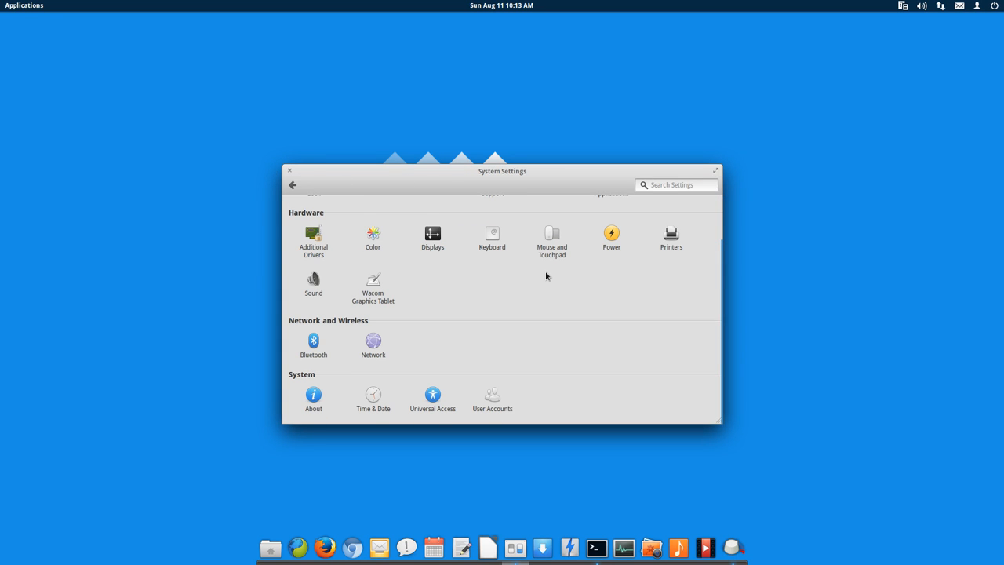
mouse_move(538, 278)
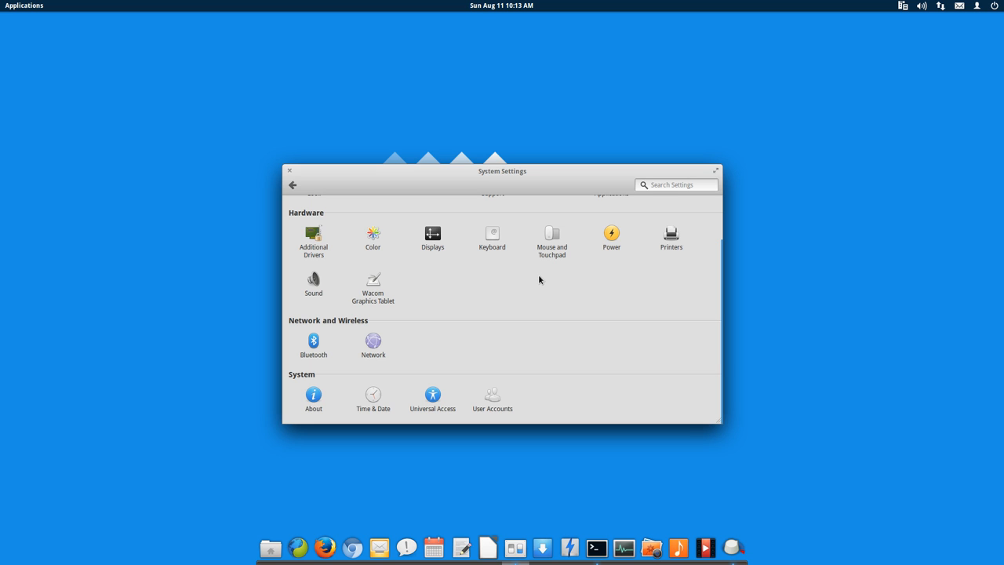
click(289, 170)
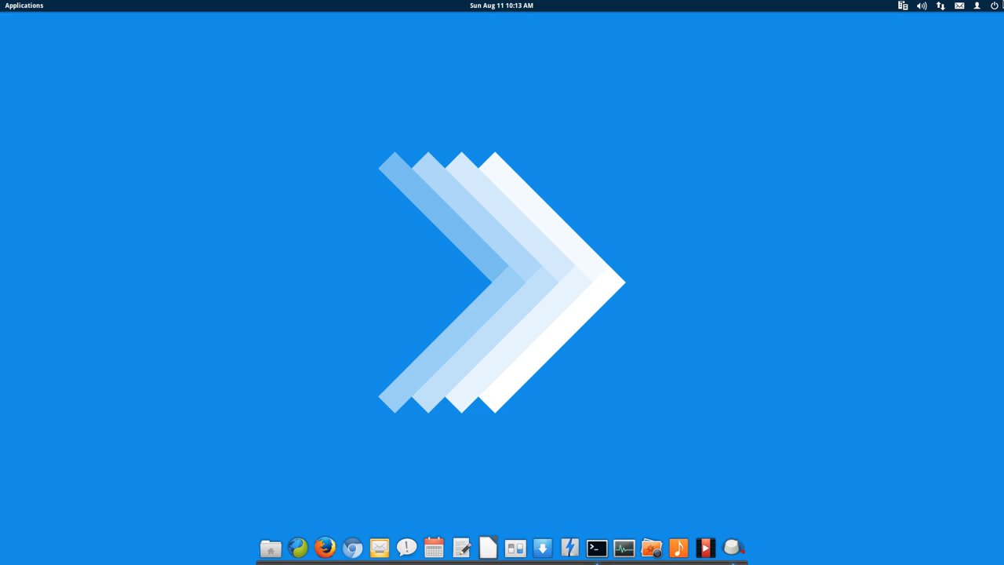
mouse_move(926, 540)
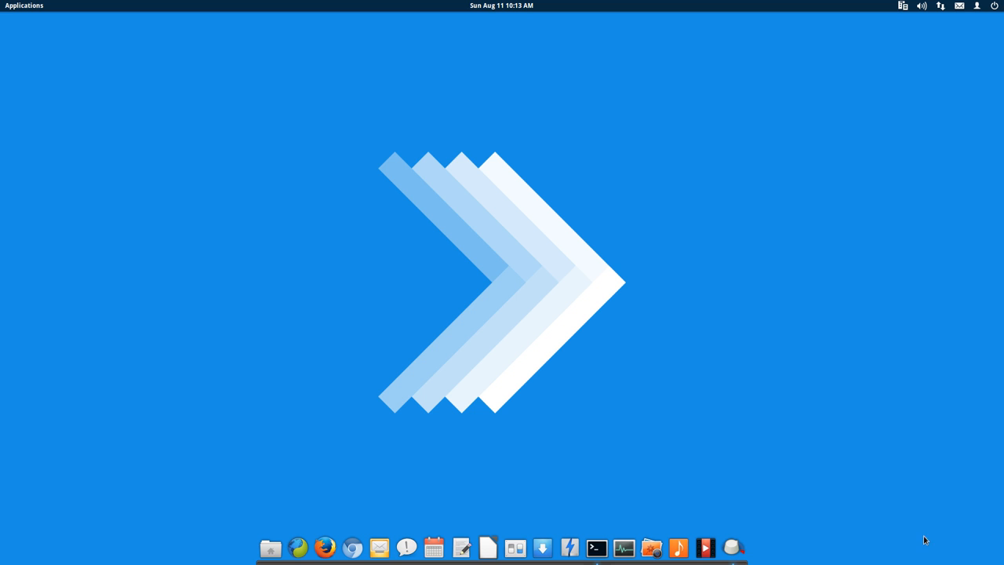
mouse_move(298, 546)
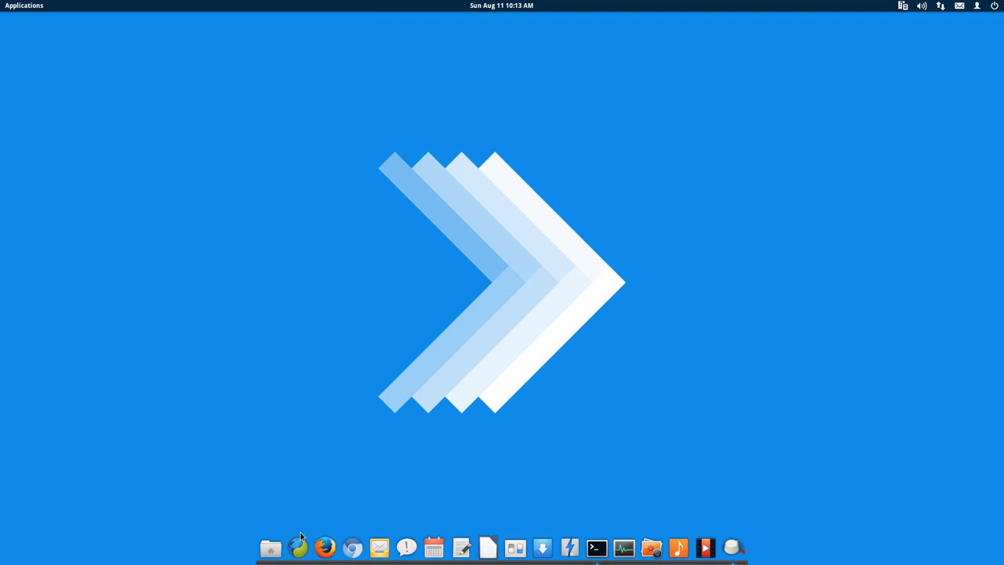
mouse_move(27, 7)
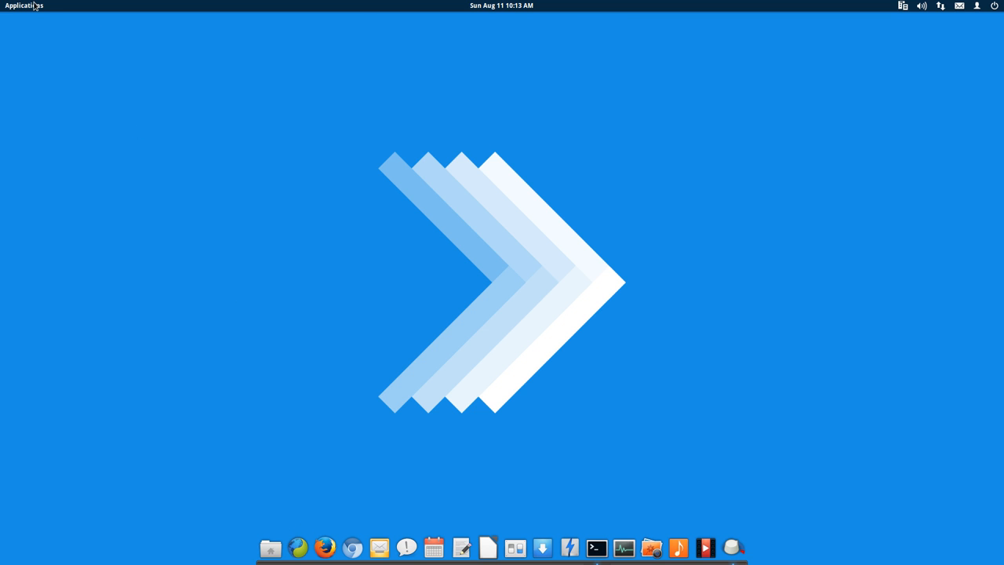
Step: Open the Slingshot Applications launcher from the top panel
click(24, 6)
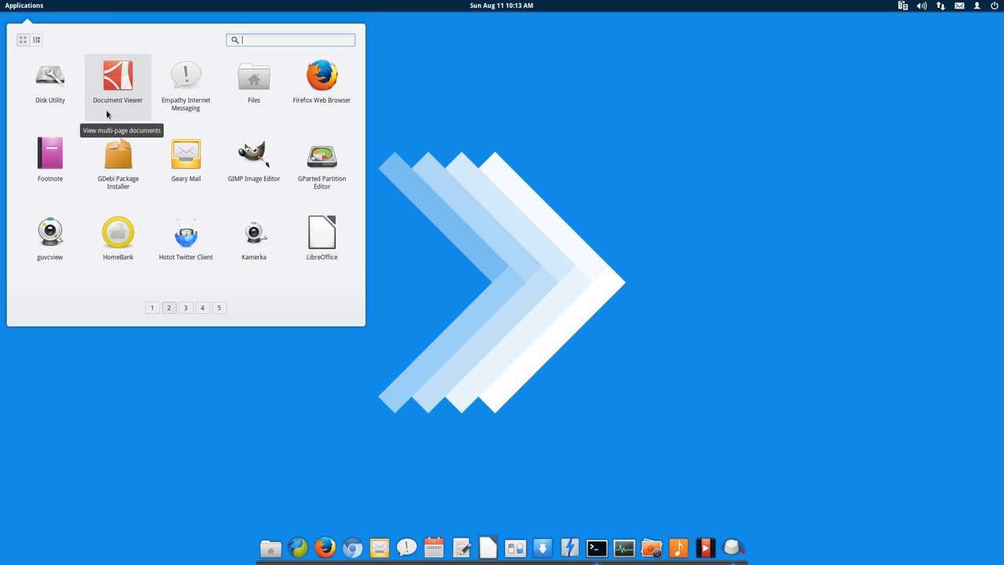
Step: Click outside the launcher to dismiss the Applications menu
click(37, 39)
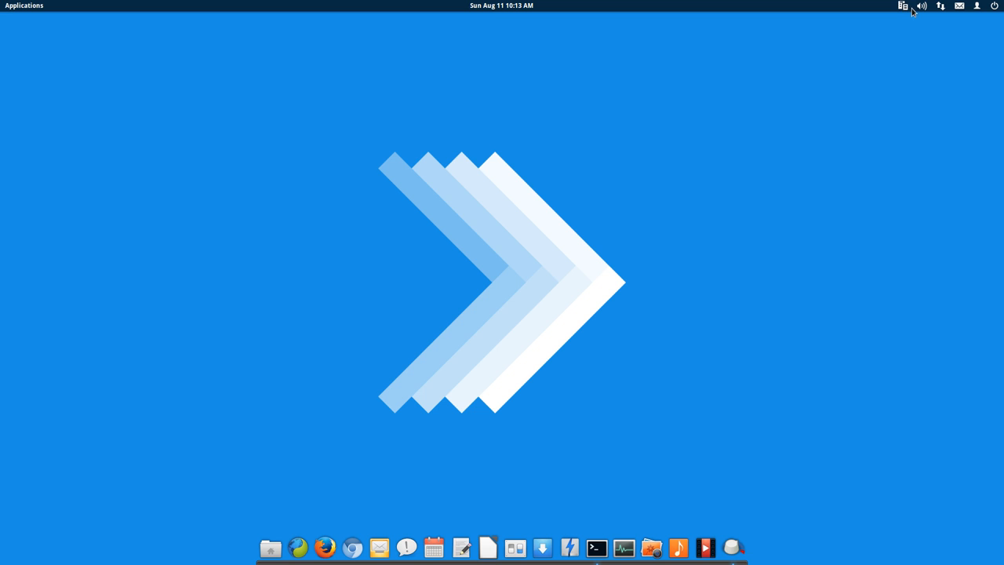
click(902, 5)
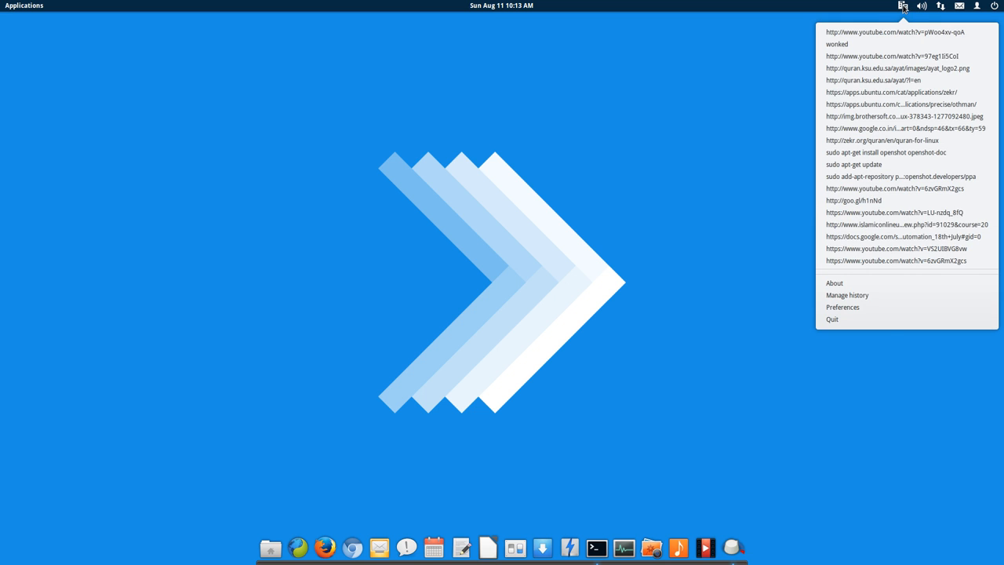
click(940, 5)
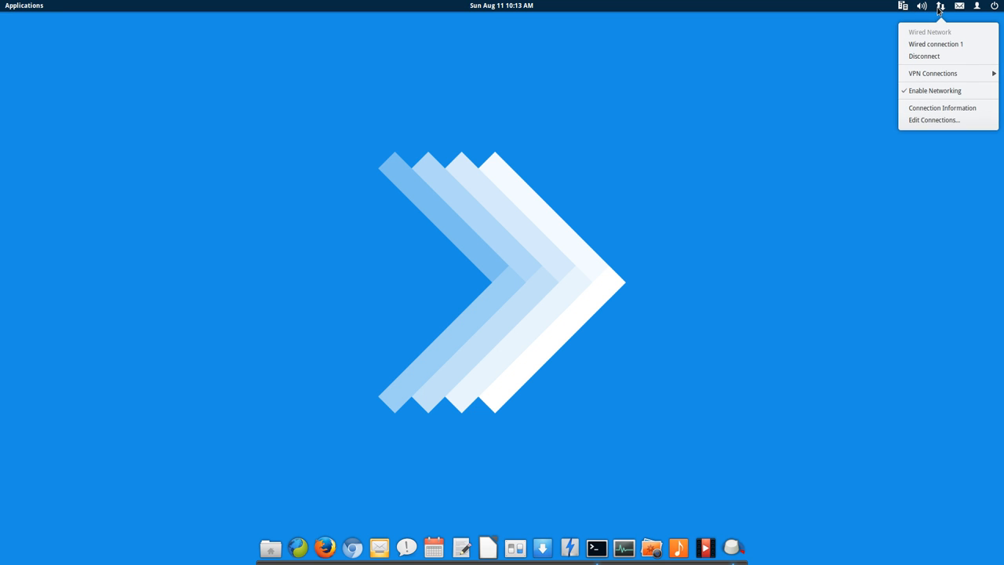
click(667, 193)
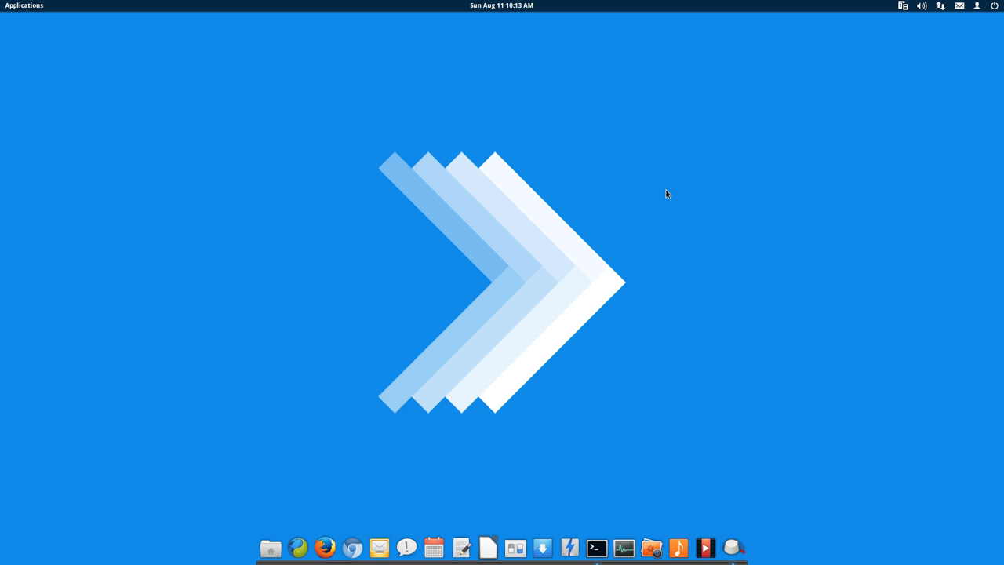
mouse_move(678, 547)
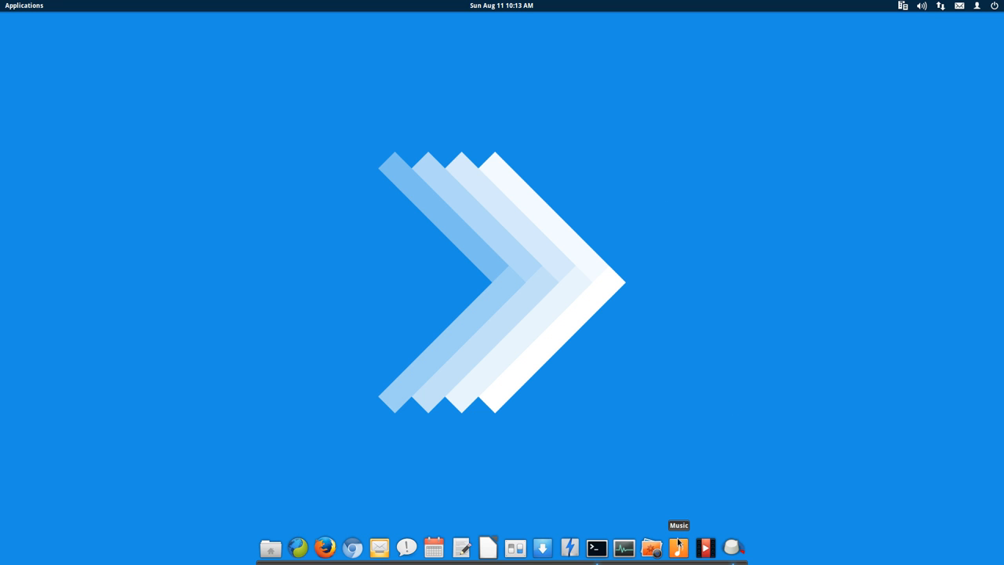
mouse_move(949, 5)
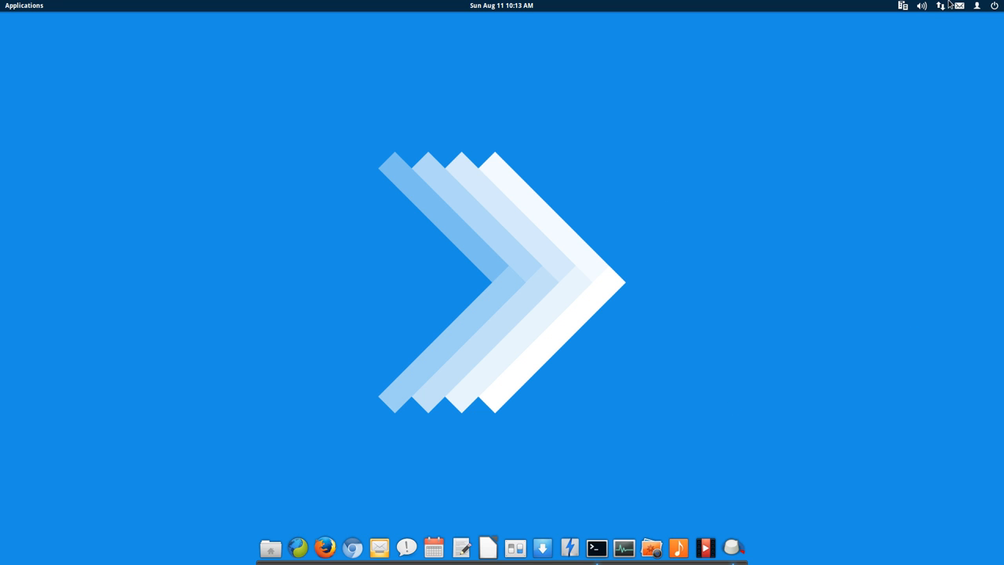
click(977, 6)
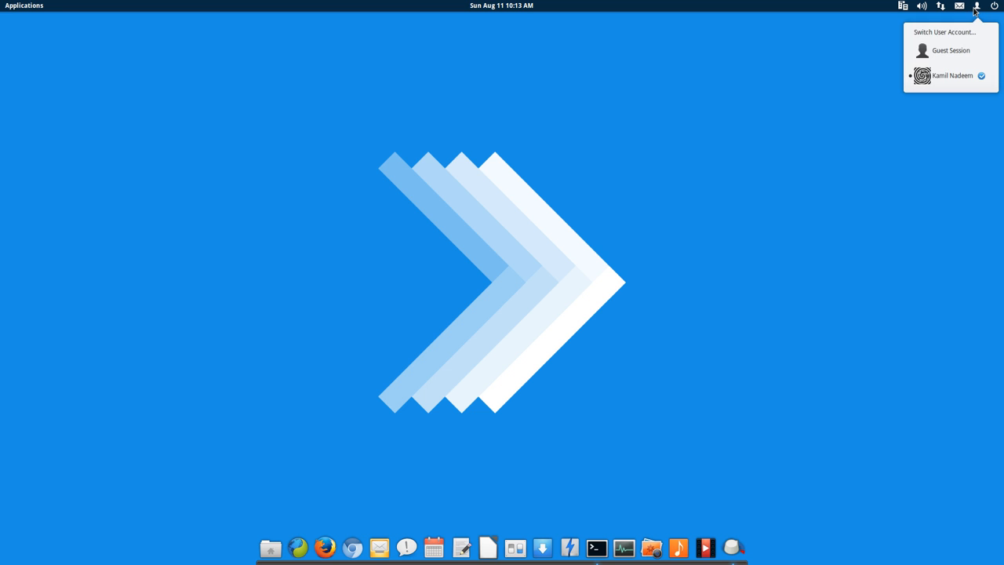
click(669, 234)
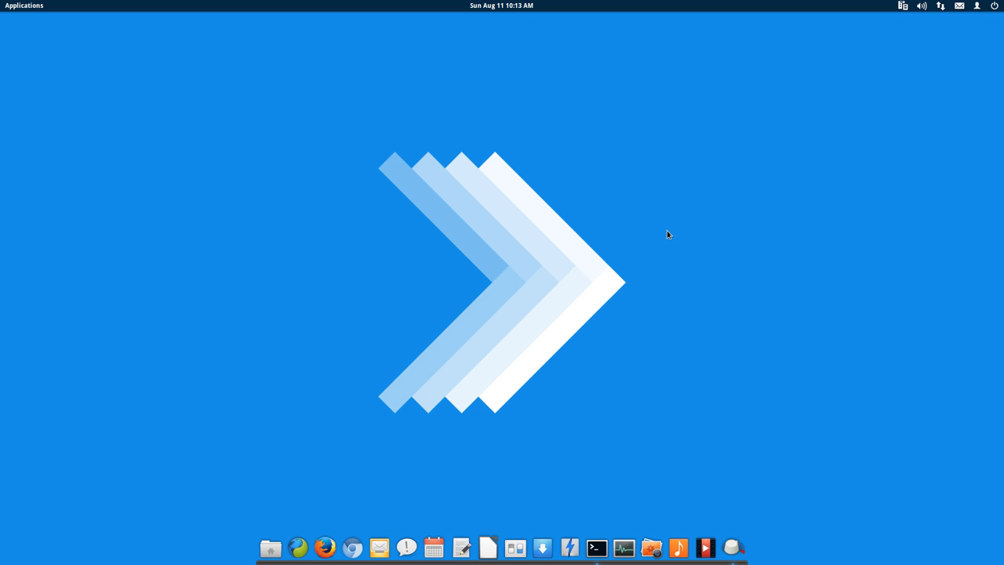
mouse_move(539, 327)
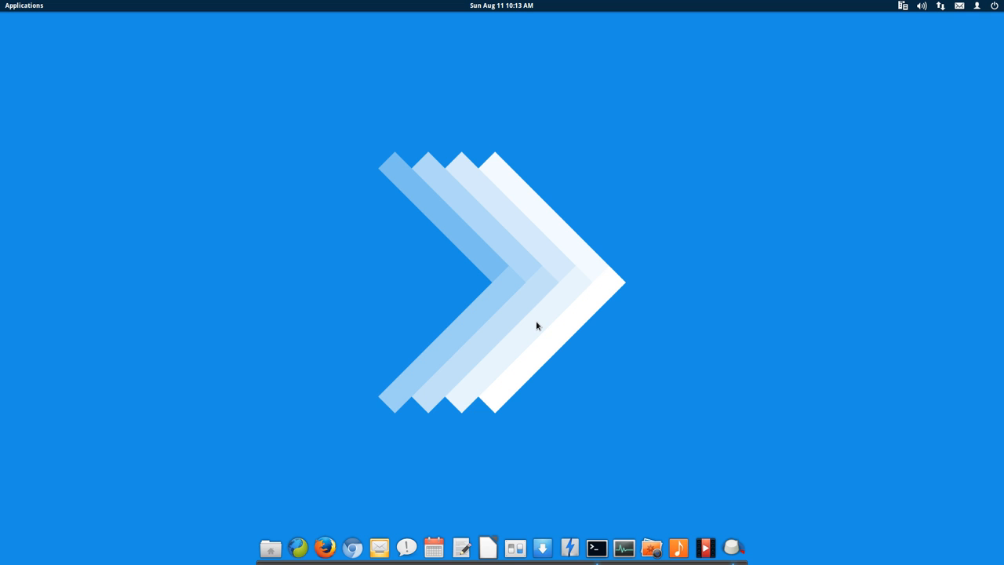
mouse_move(3, 29)
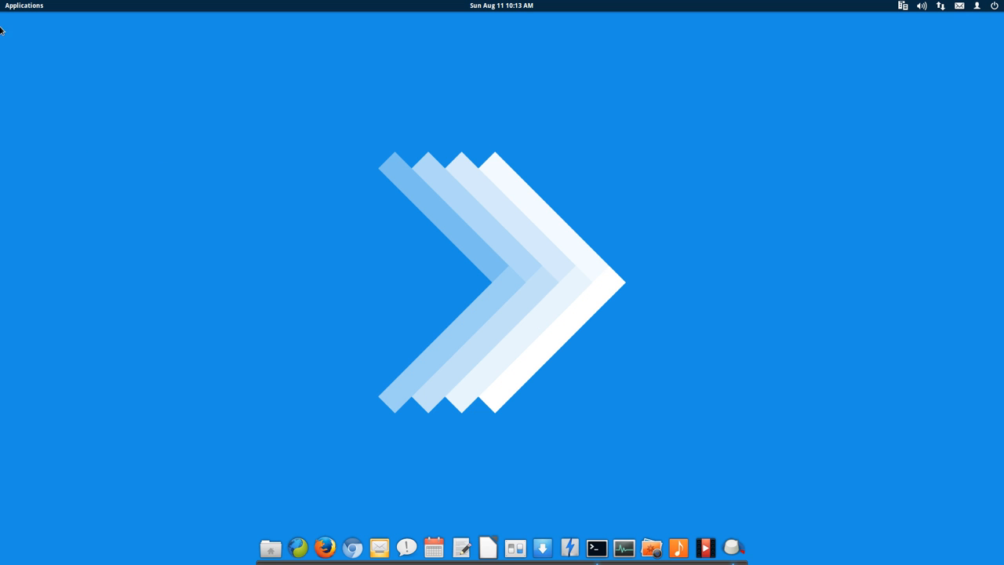